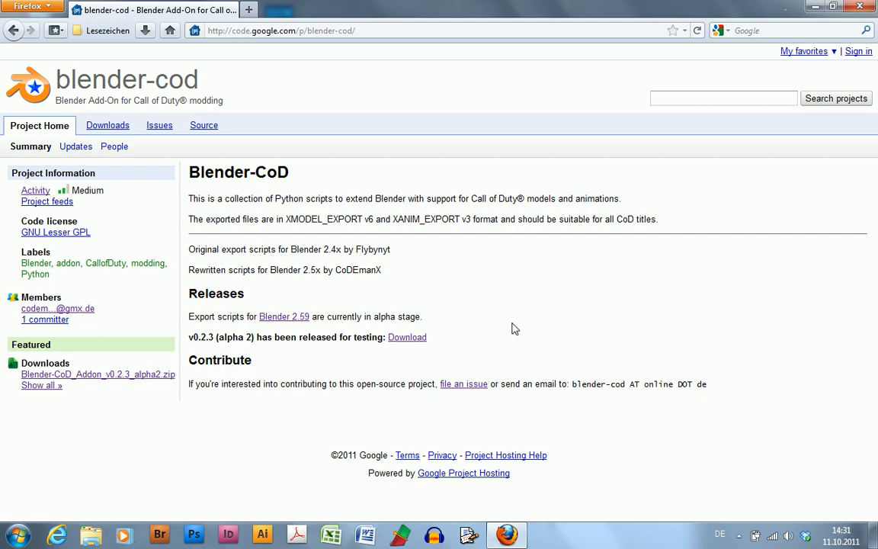
mouse_move(284, 315)
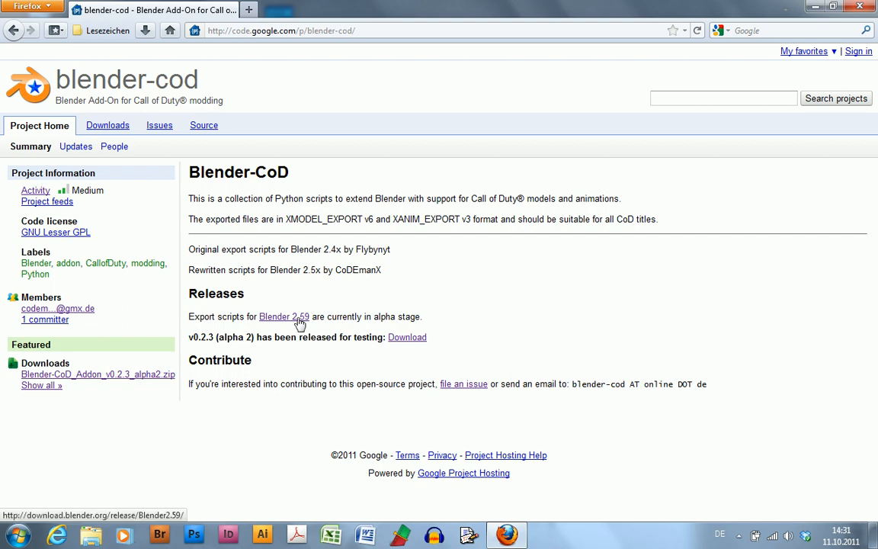
Step: Browse from the project page to the Blender 2.59 release file listing
left_click(283, 316)
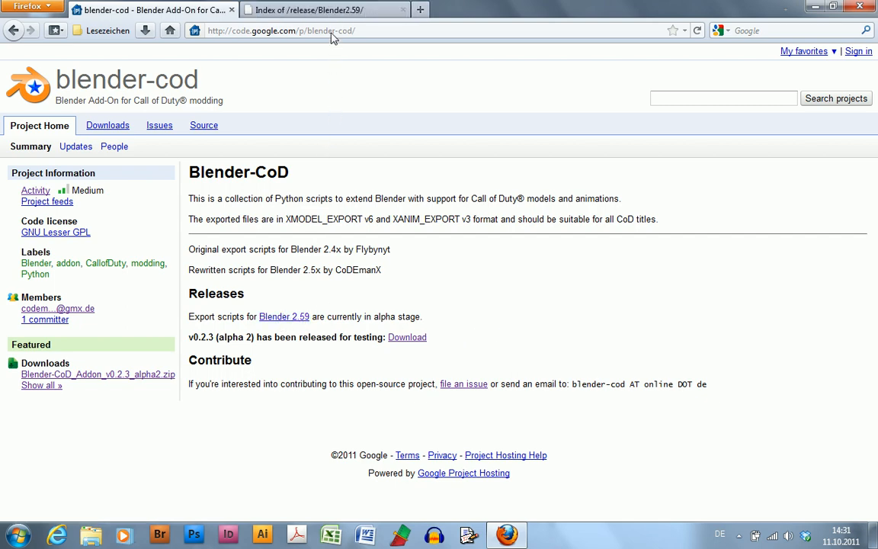
left_click(320, 9)
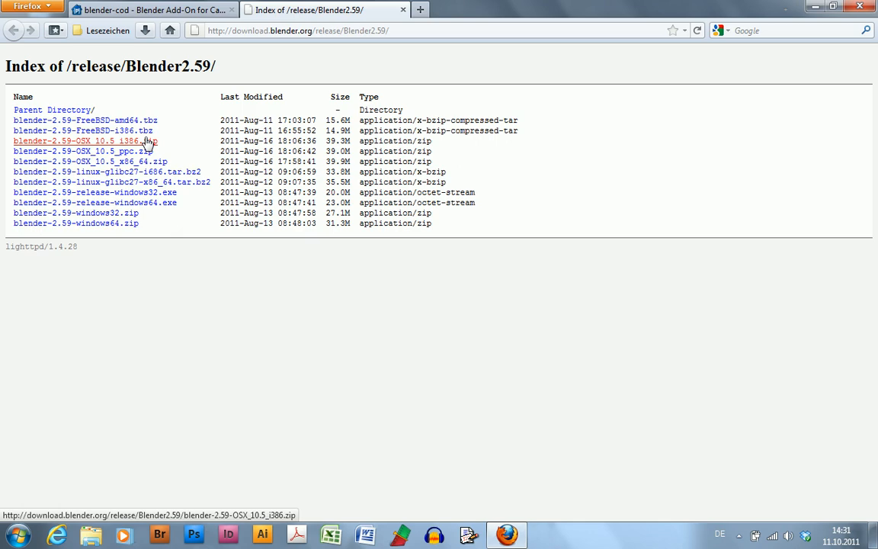
left_click(152, 9)
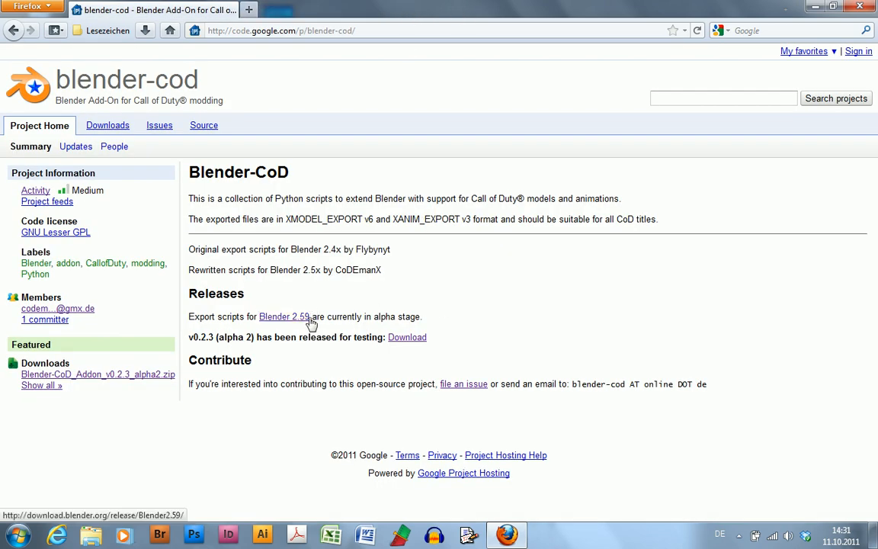
mouse_move(256, 326)
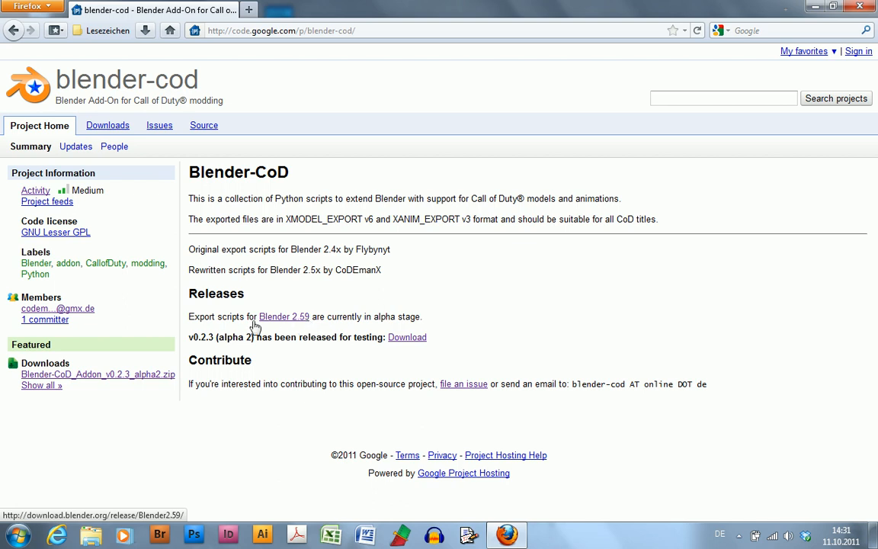
mouse_move(88, 381)
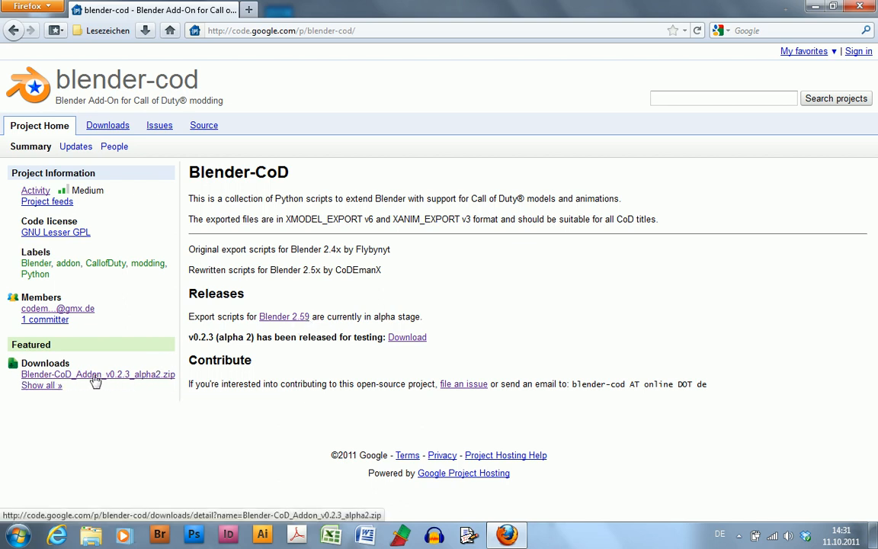
Step: Download the featured Blender-CoD_Addon_v0.2.3_alpha2.zip and save it to the Desktop
left_click(98, 373)
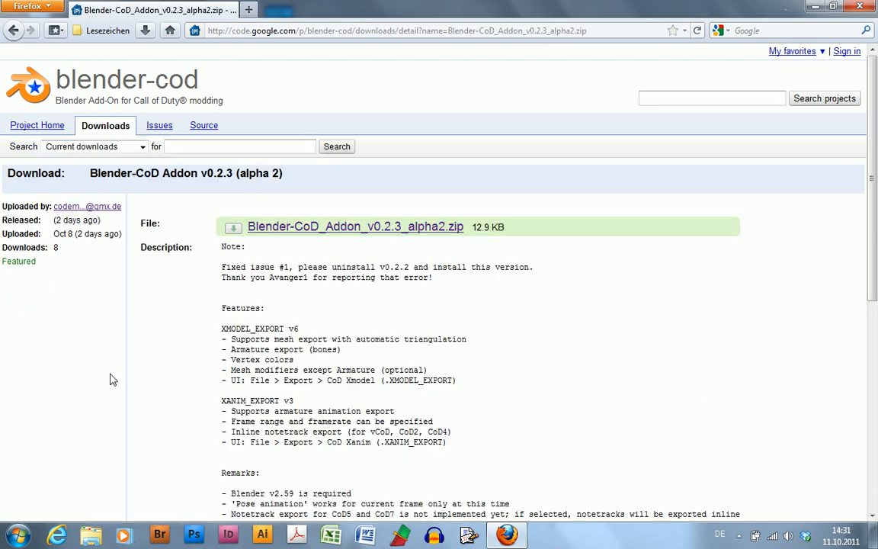
left_click(355, 225)
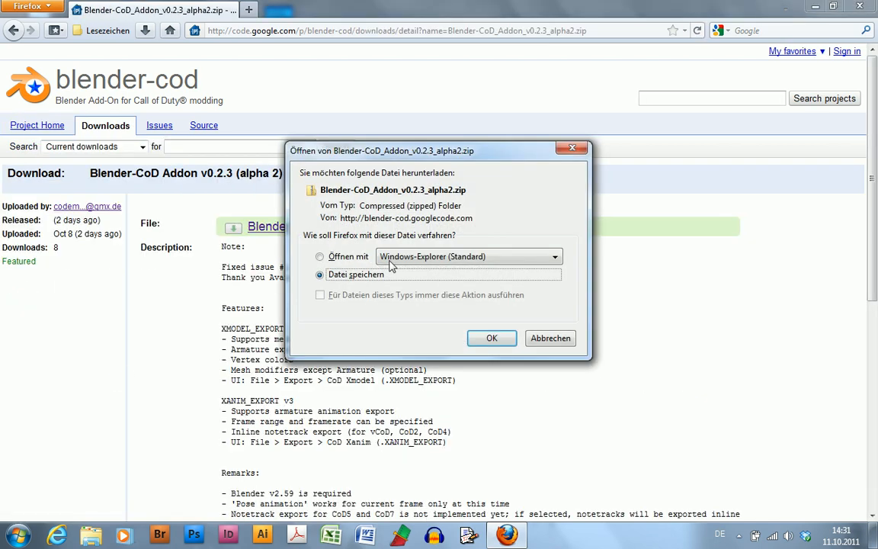
left_click(490, 339)
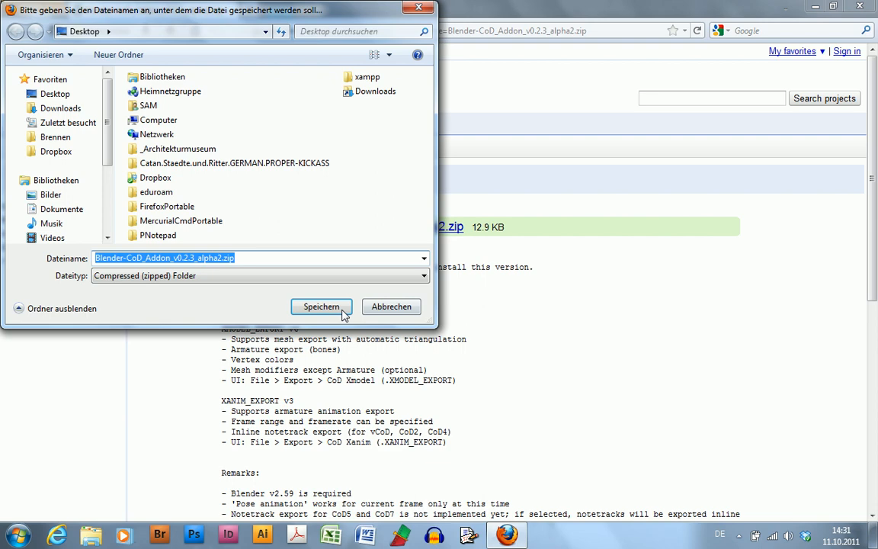
left_click(320, 305)
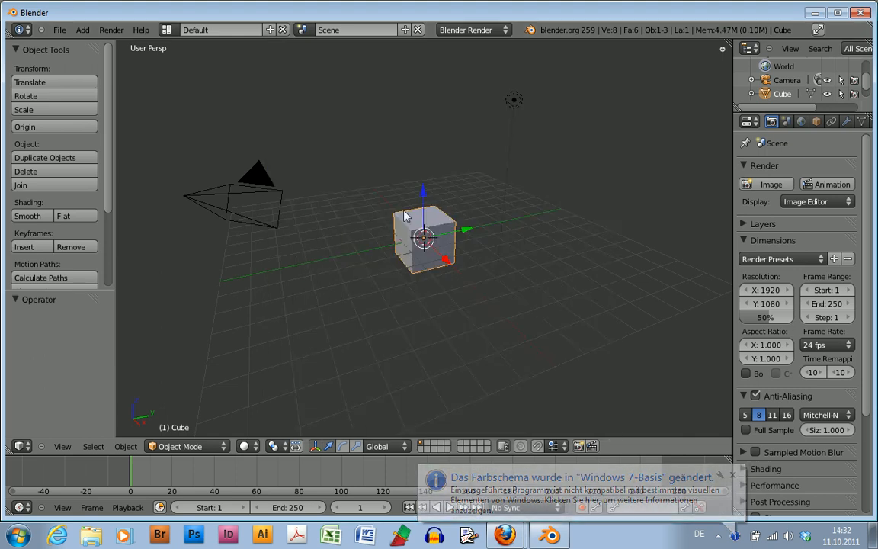
Step: Bring up the User Preferences window from the File menu
left_click(60, 31)
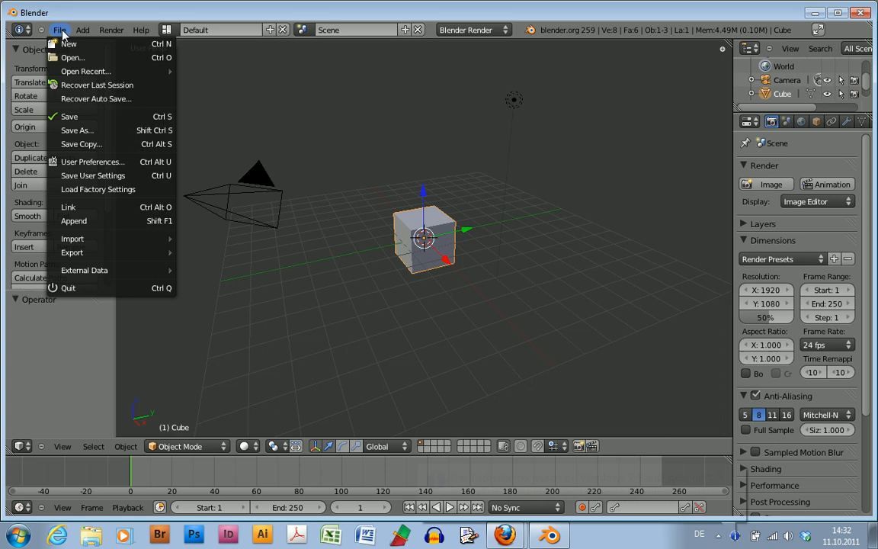
mouse_move(92, 161)
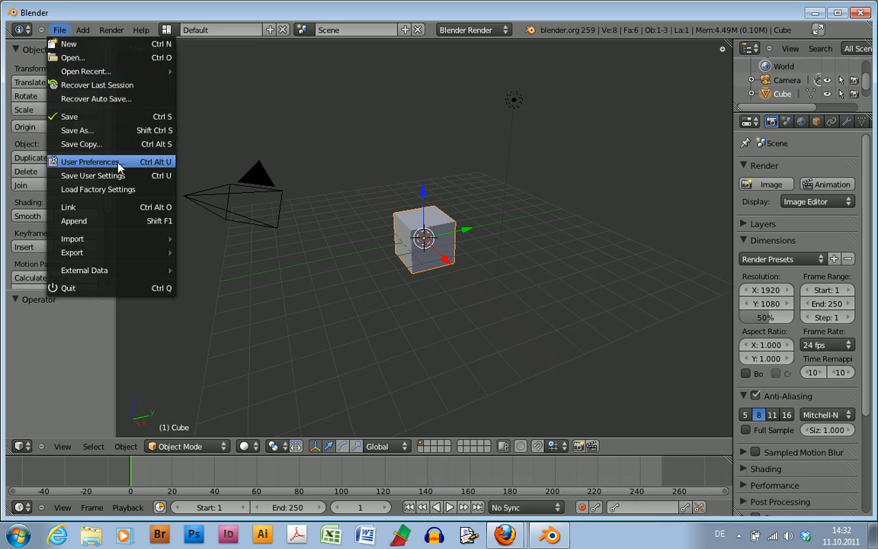
left_click(90, 162)
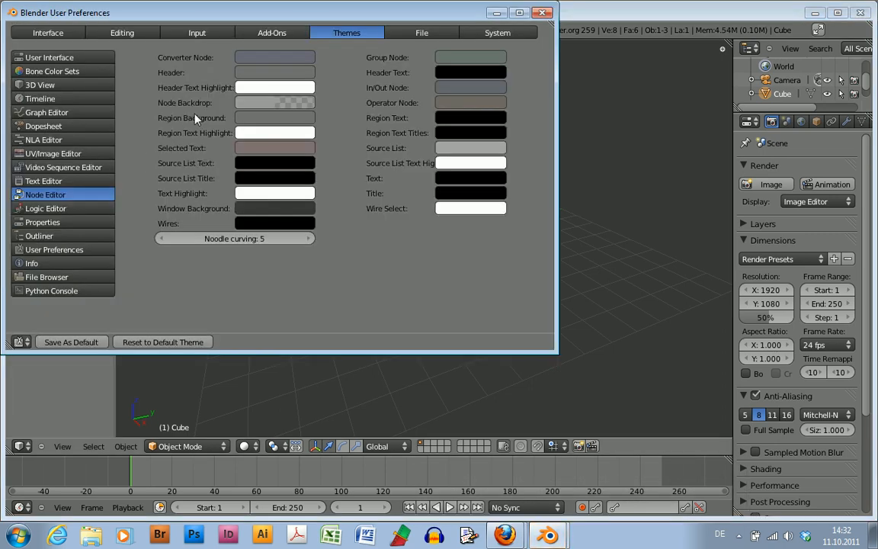
mouse_move(272, 32)
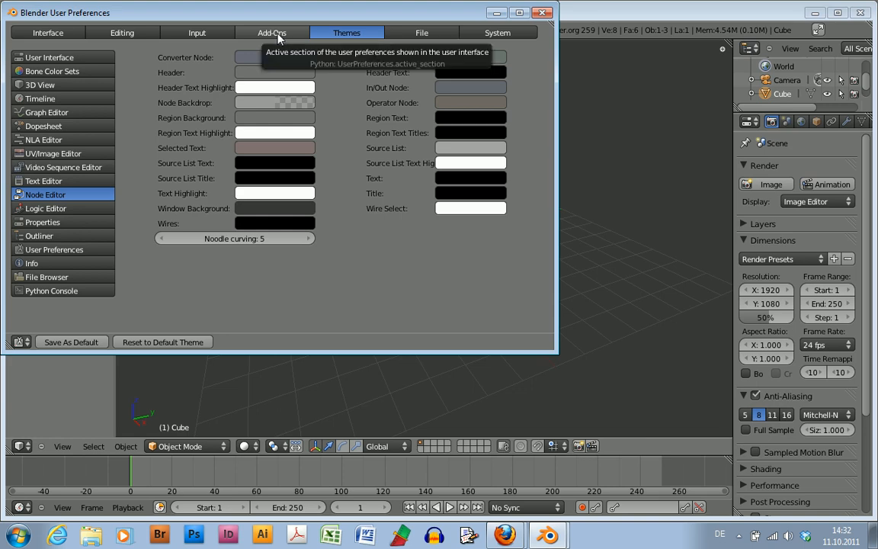
Step: Filter the Add-Ons list for 'cod' and expand the installed CoD add-on
left_click(271, 32)
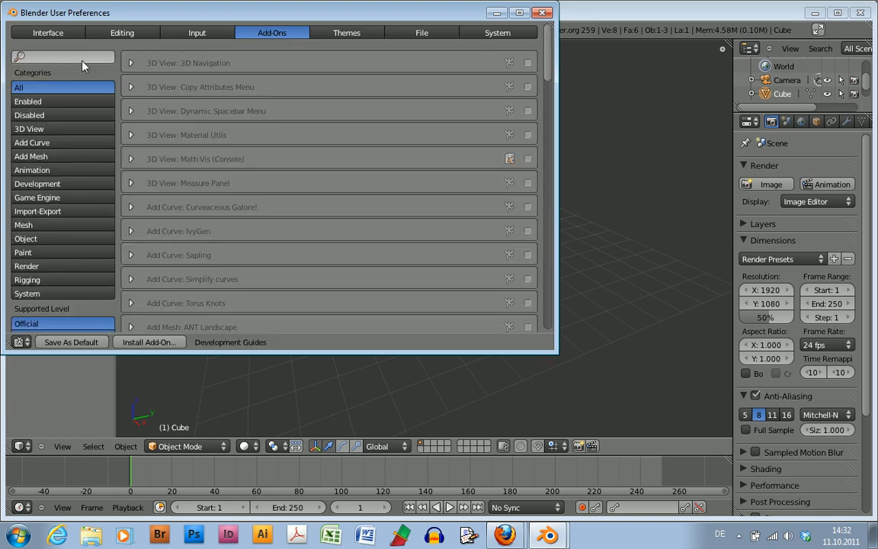
left_click(63, 56)
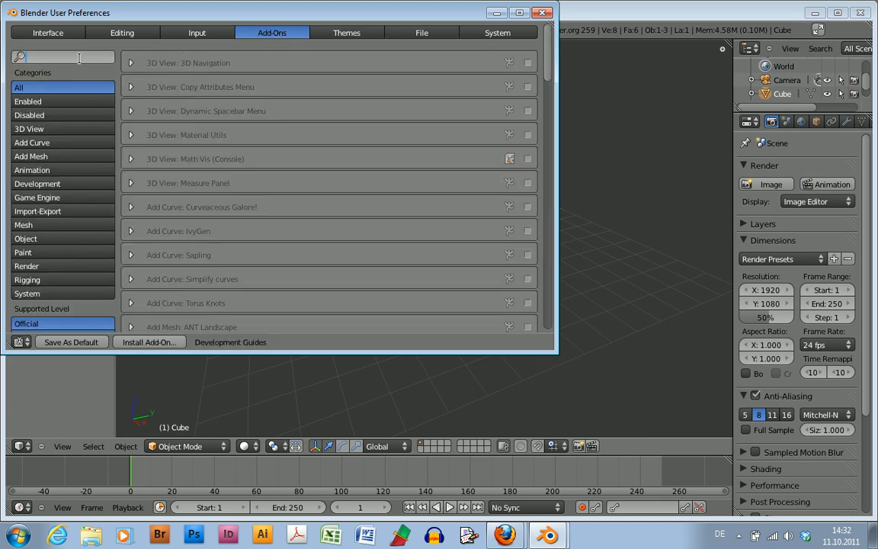
type("cod")
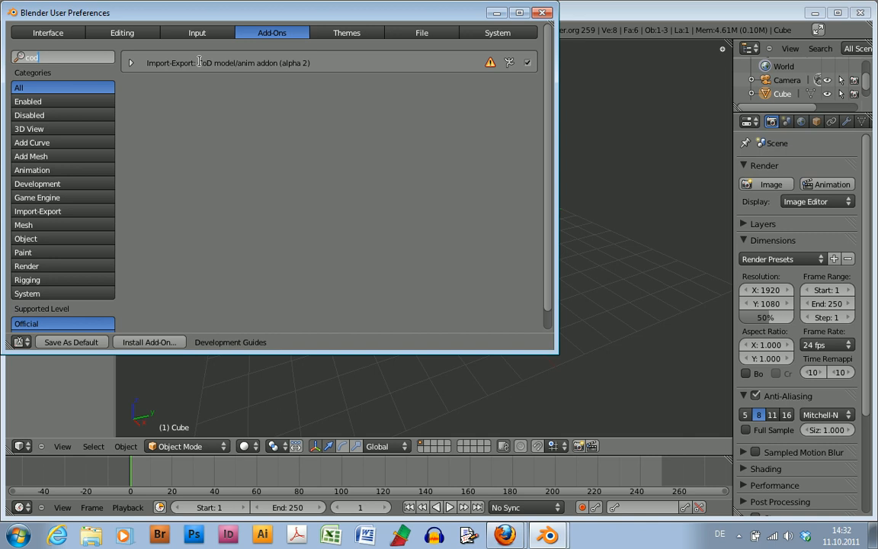
left_click(131, 62)
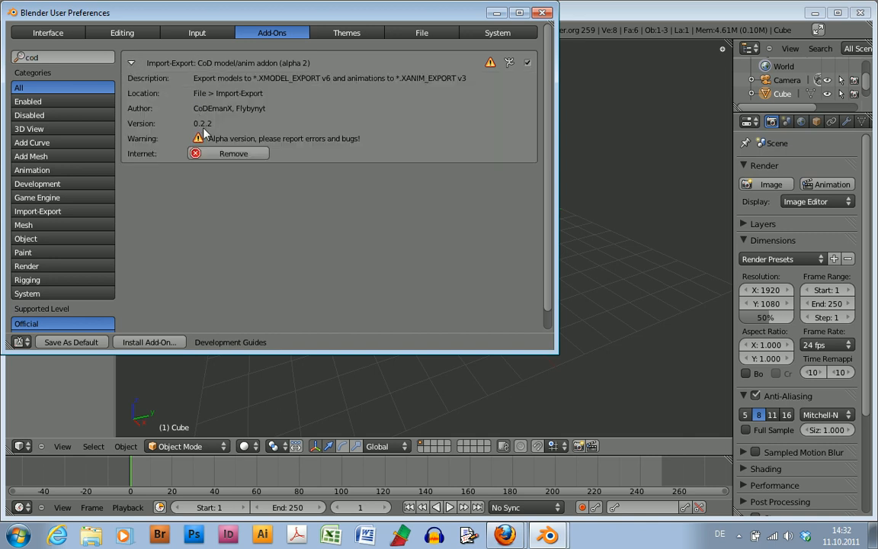
mouse_move(257, 125)
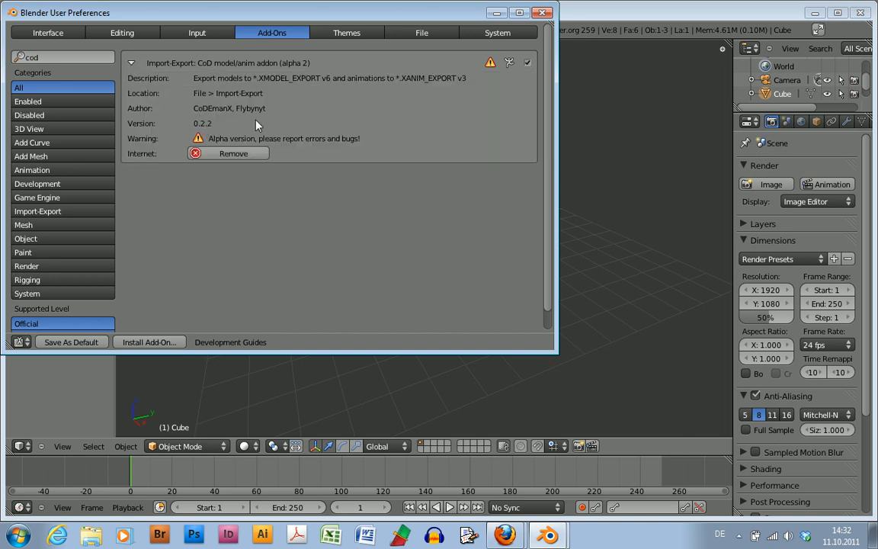
mouse_move(247, 156)
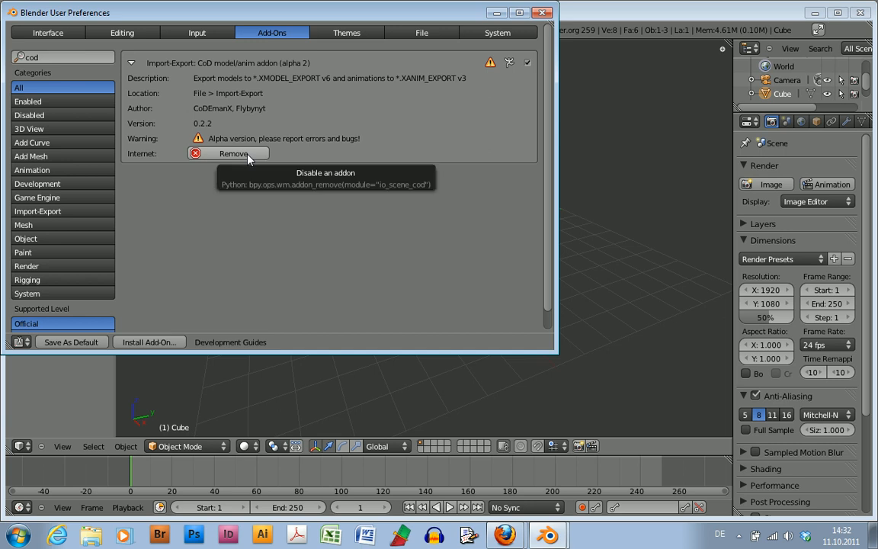
Step: Remove the old 0.2.2 CoD add-on and confirm, leaving the list empty
left_click(232, 152)
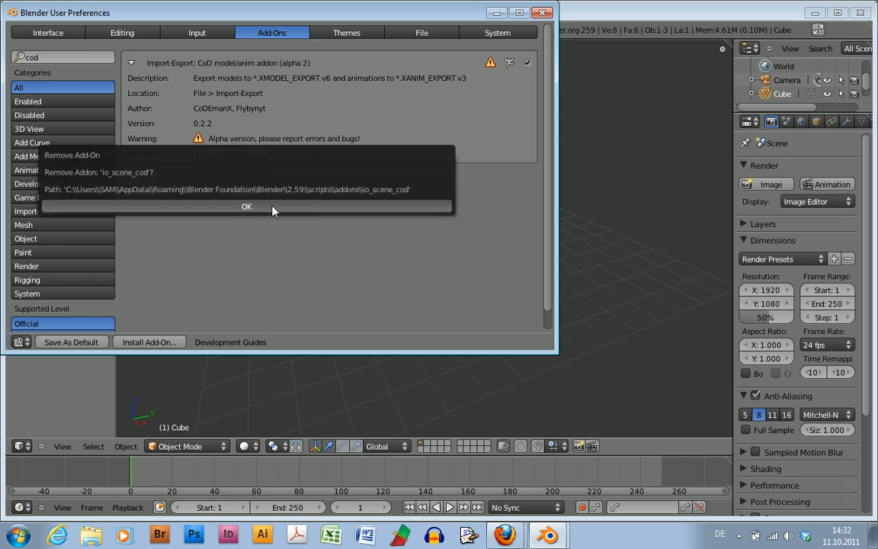
left_click(247, 206)
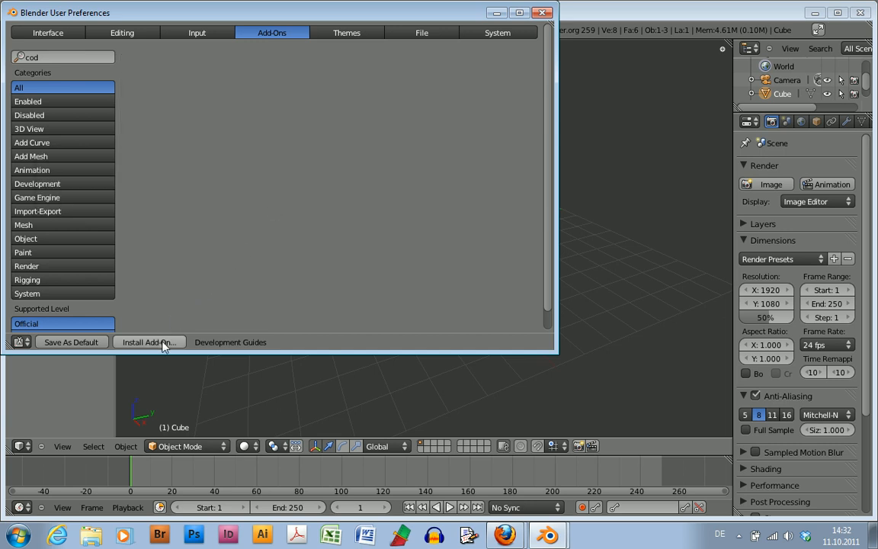
Step: Install Blender-CoD_Addon_v0.2.3_alpha2.zip from the Desktop via Install Add-On
left_click(150, 341)
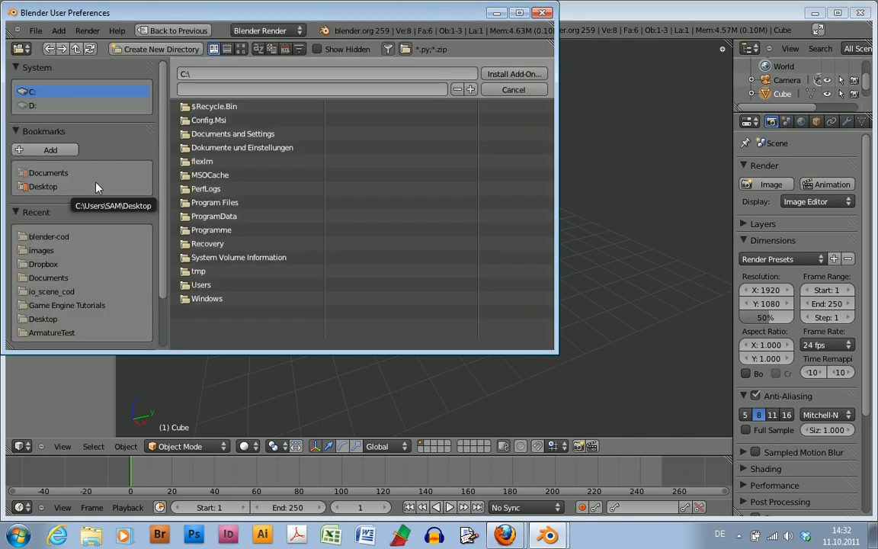
left_click(43, 186)
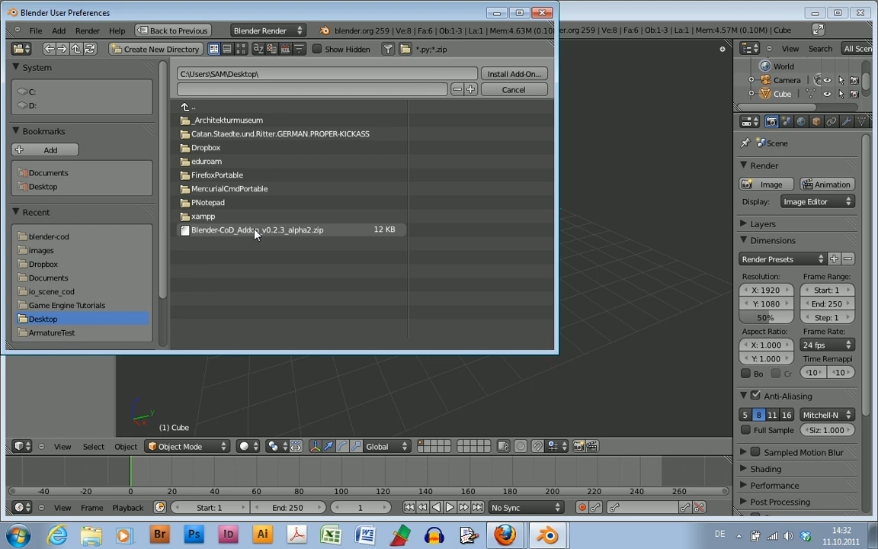
left_click(256, 229)
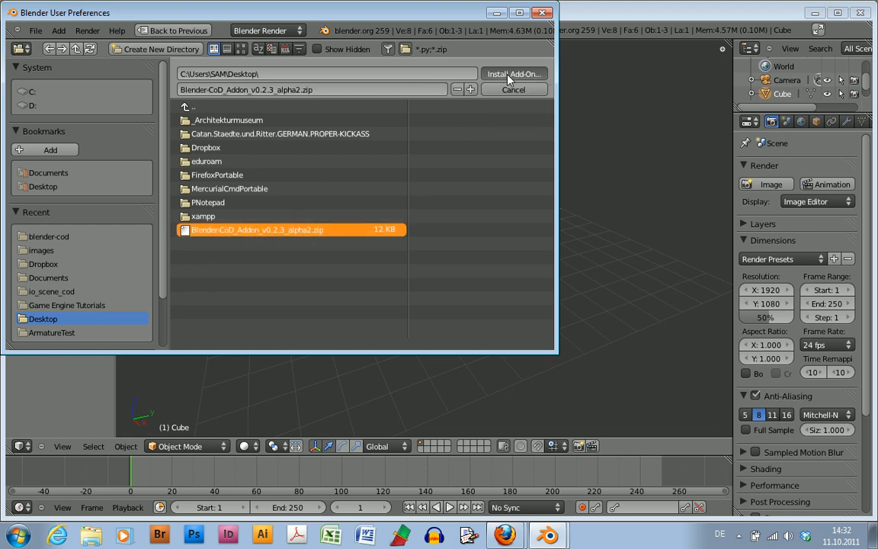
left_click(514, 73)
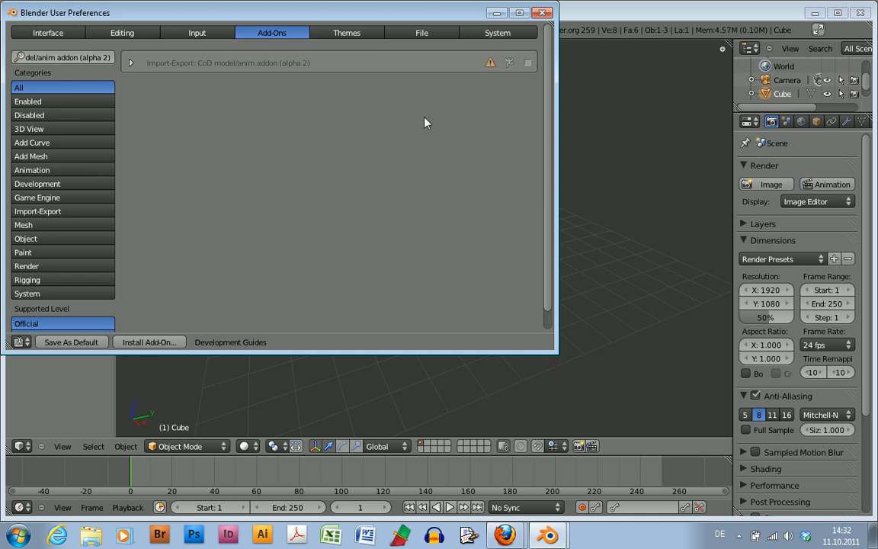
mouse_move(530, 67)
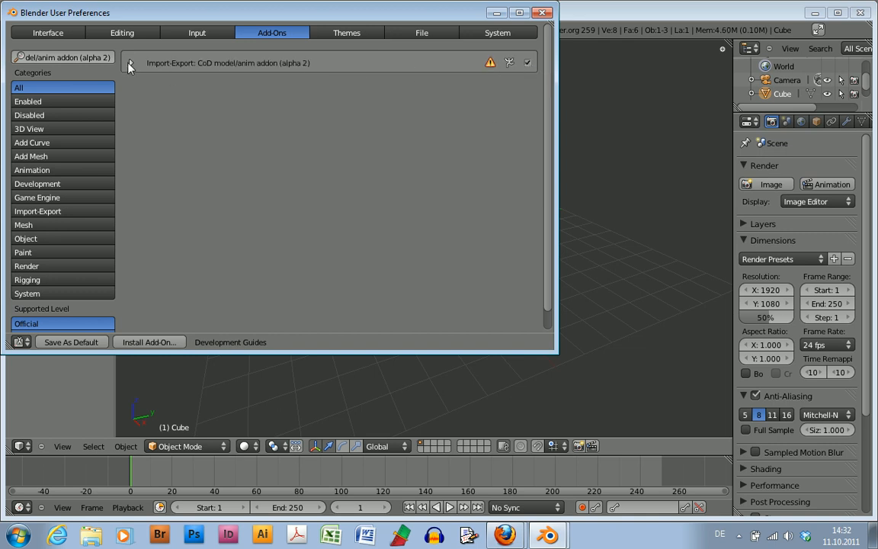
Step: Expand the new CoD add-on's details, confirming version 0.2.3 alpha
left_click(131, 62)
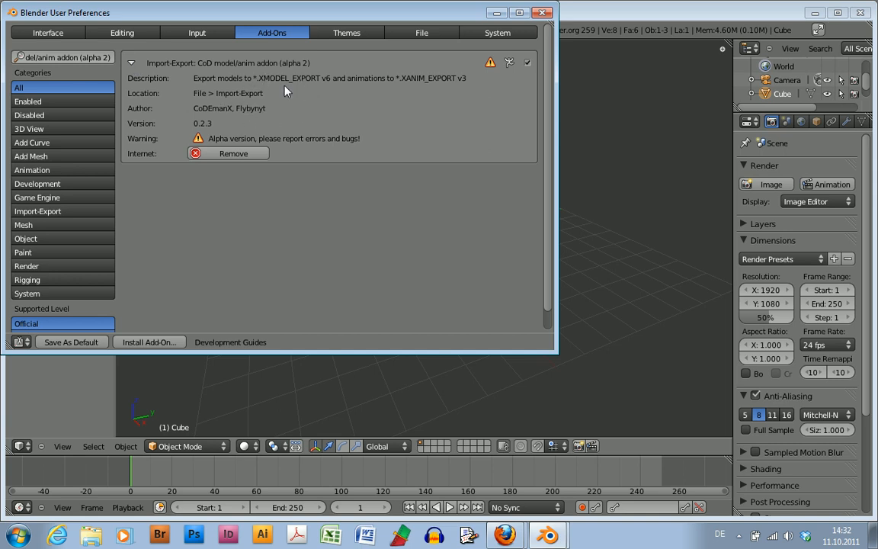
mouse_move(339, 130)
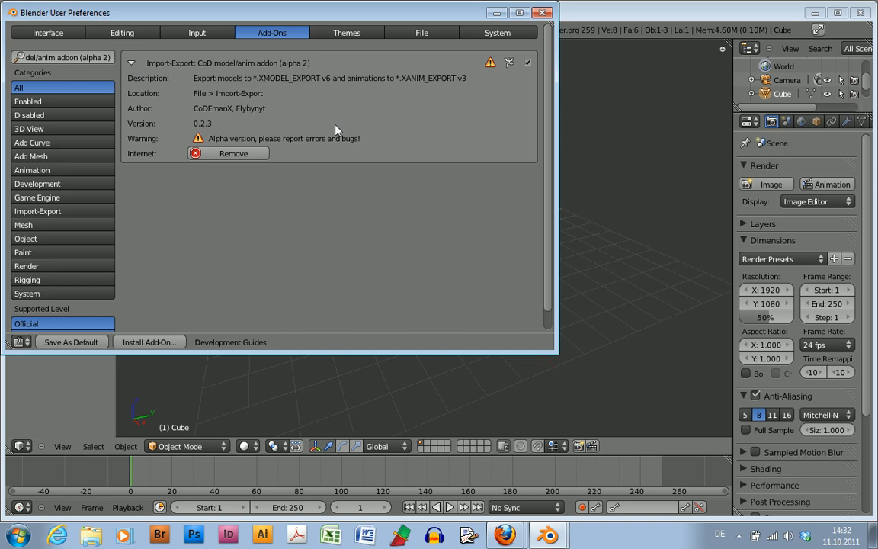
mouse_move(305, 162)
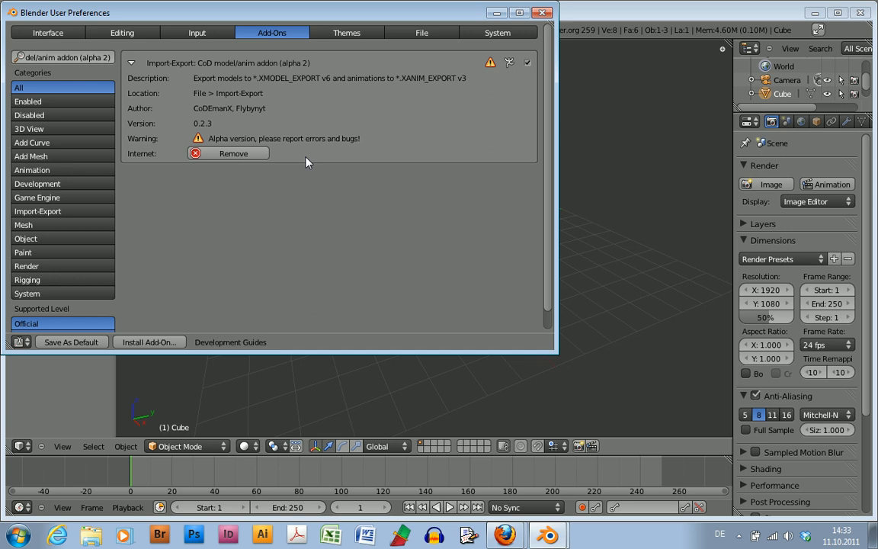
mouse_move(70, 342)
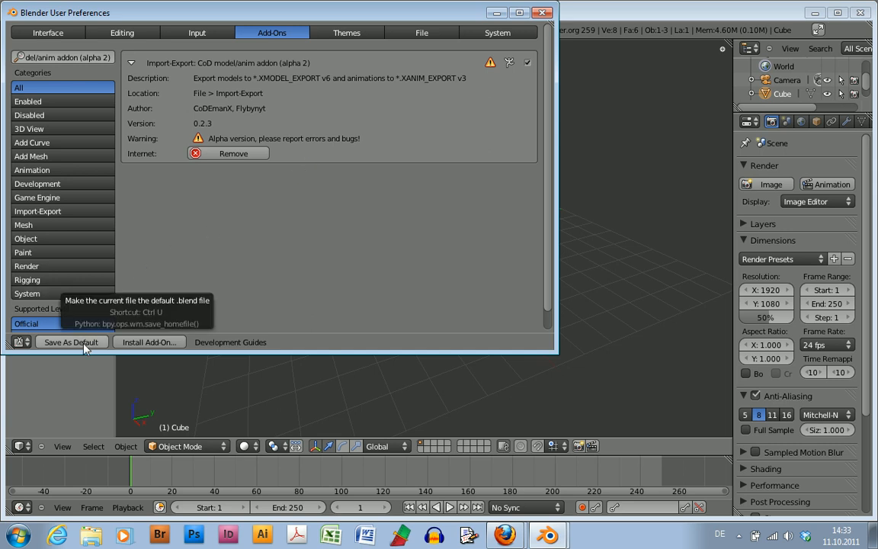
mouse_move(528, 67)
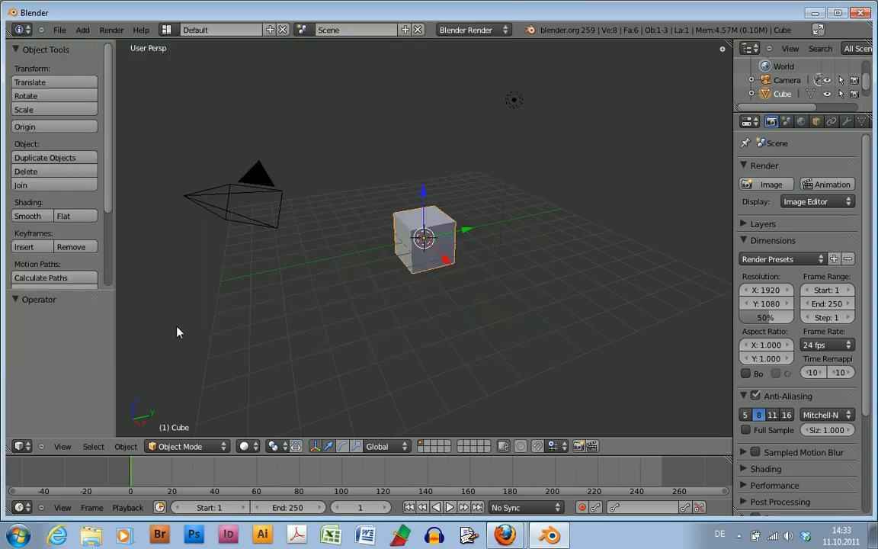
Step: Show the File menu to reach the Export list with CoD Xmodel and Xanim
left_click(58, 31)
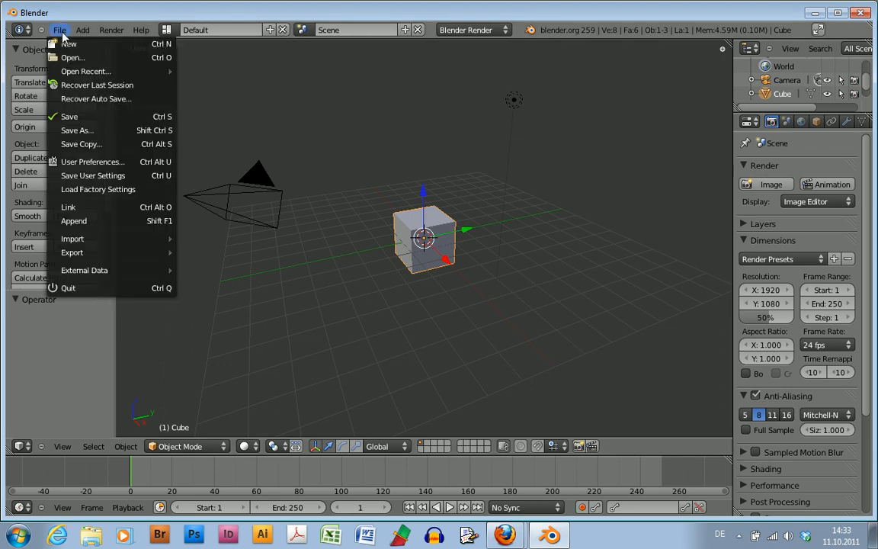
mouse_move(71, 253)
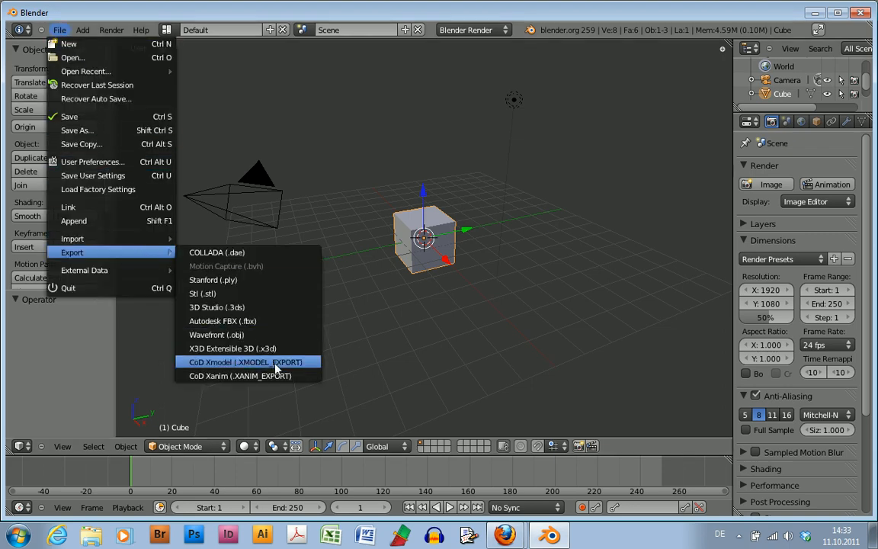
mouse_move(239, 374)
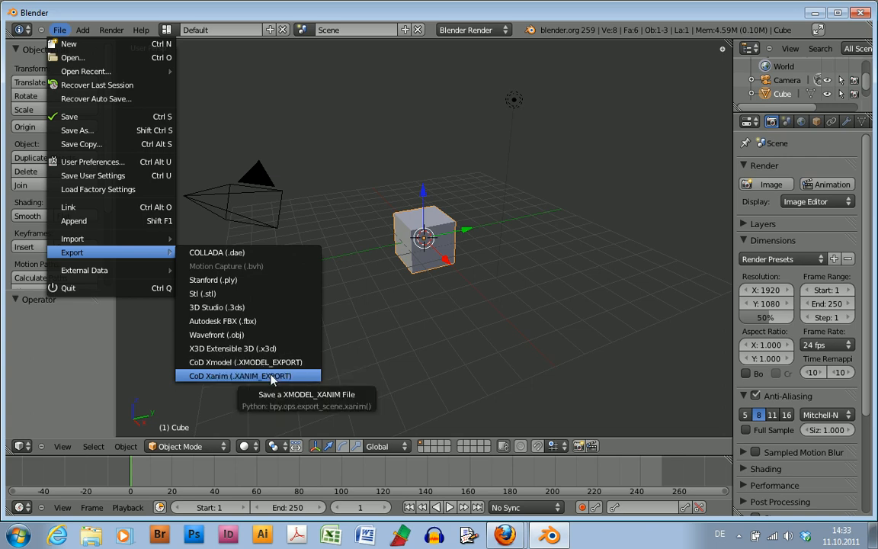